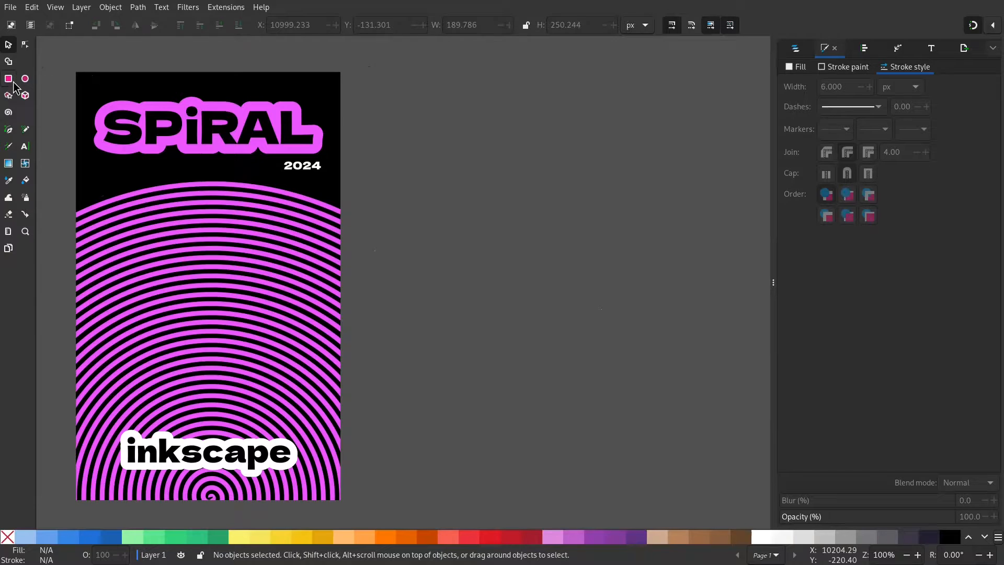
- Draw a white rectangle to the right of the purple reference poster
click(8, 78)
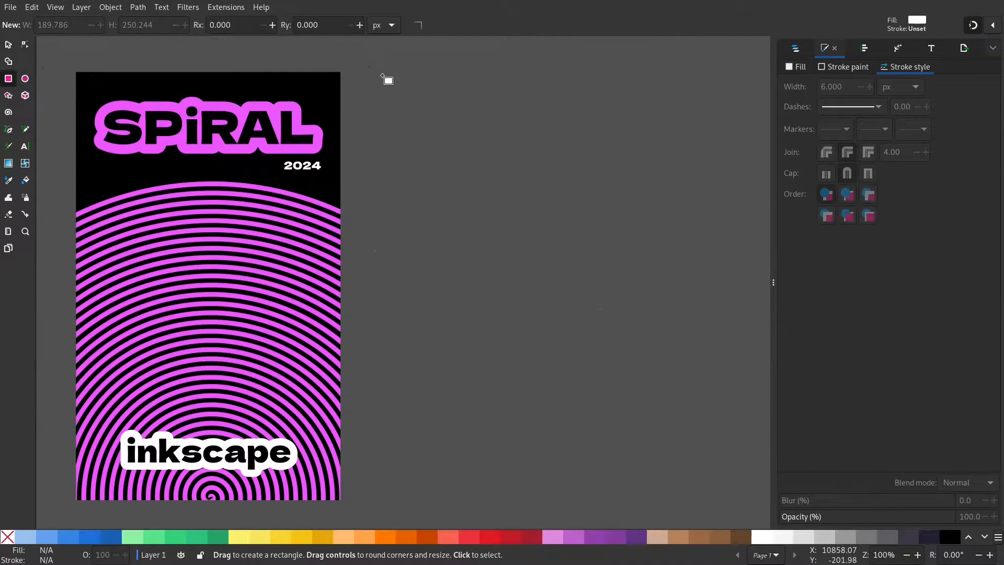
drag(383, 74, 686, 490)
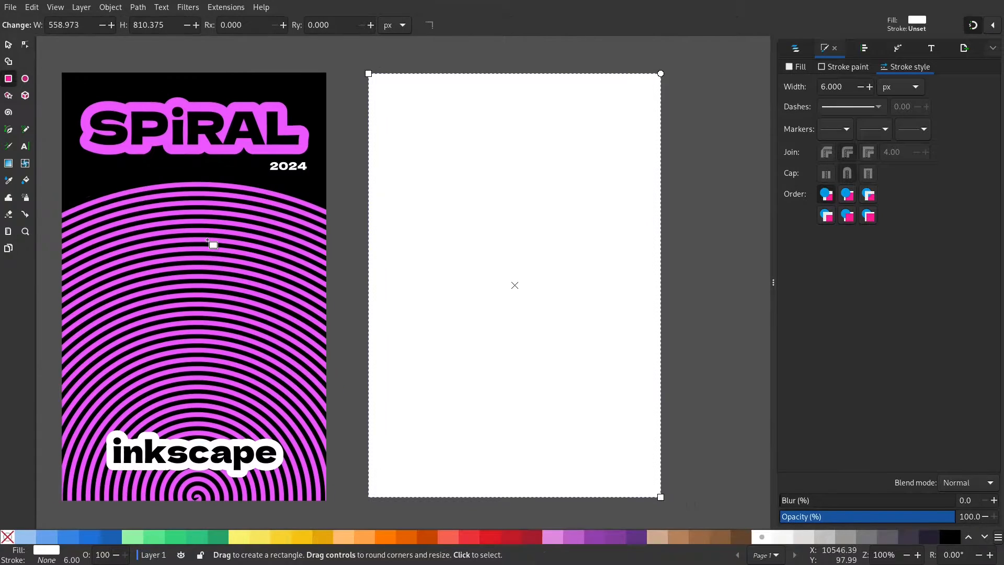
mouse_move(235, 265)
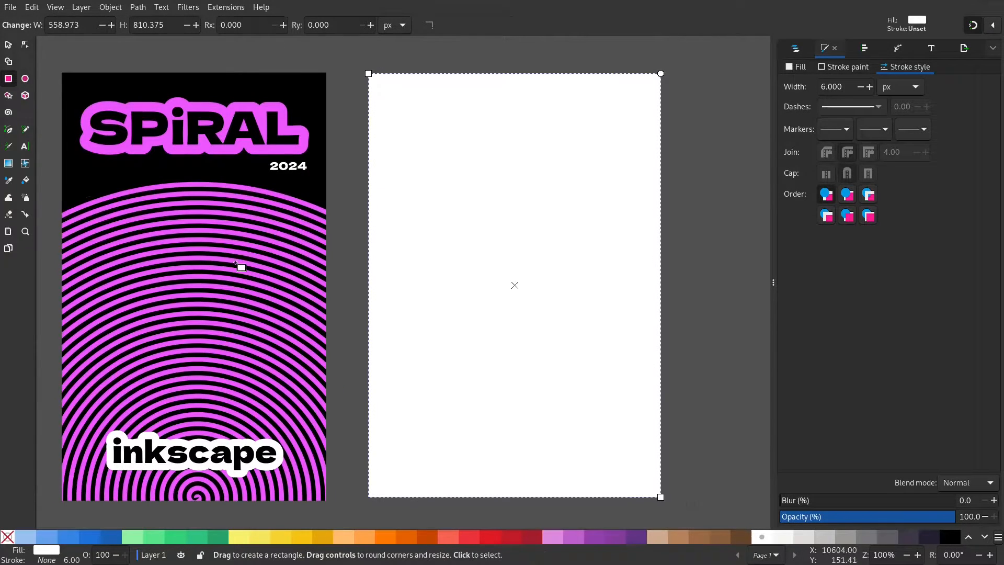
mouse_move(9, 111)
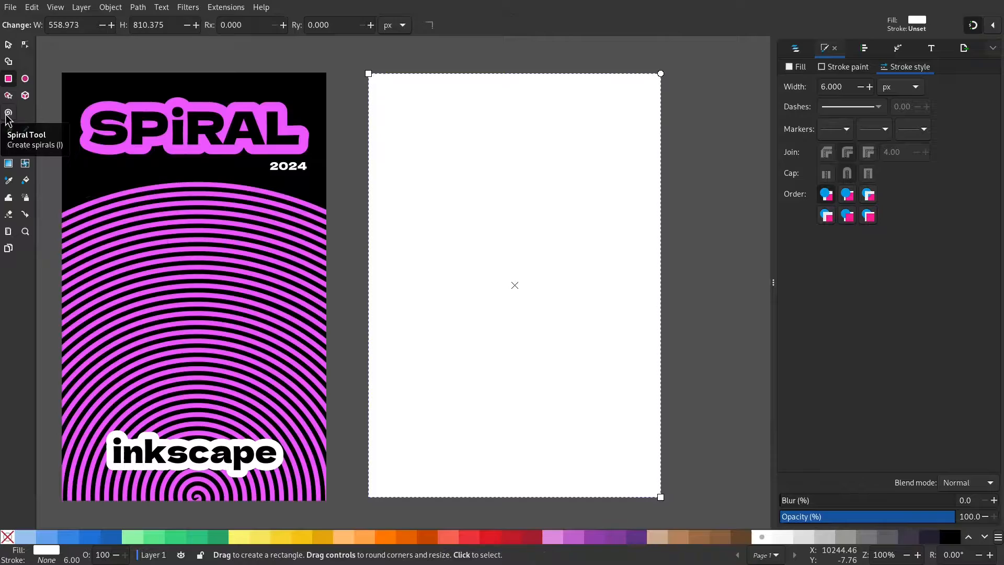
- Draw a black spiral spanning the rectangle's upper part, trying Divergence values 8, 10 and 18
drag(505, 238, 563, 320)
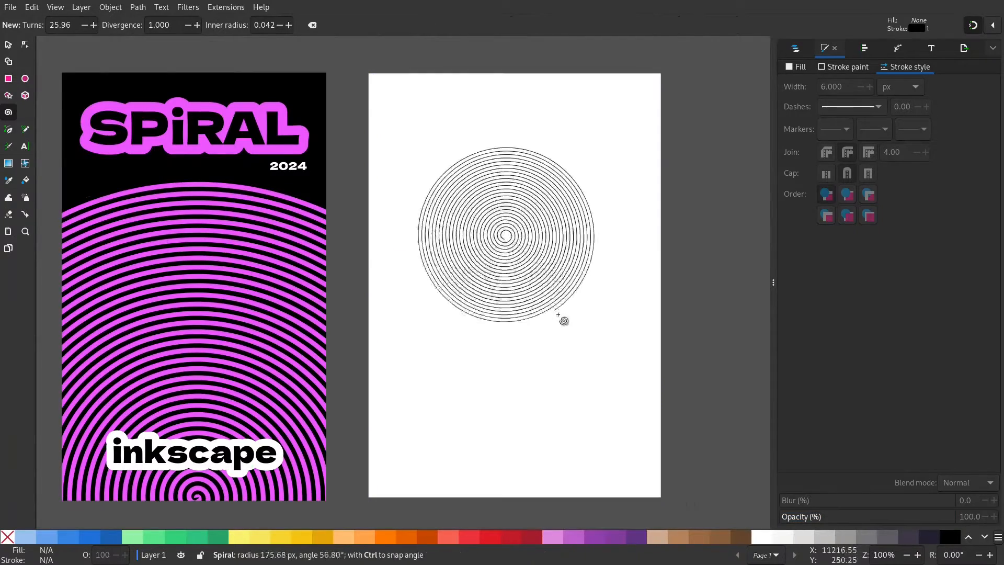
drag(563, 321, 648, 410)
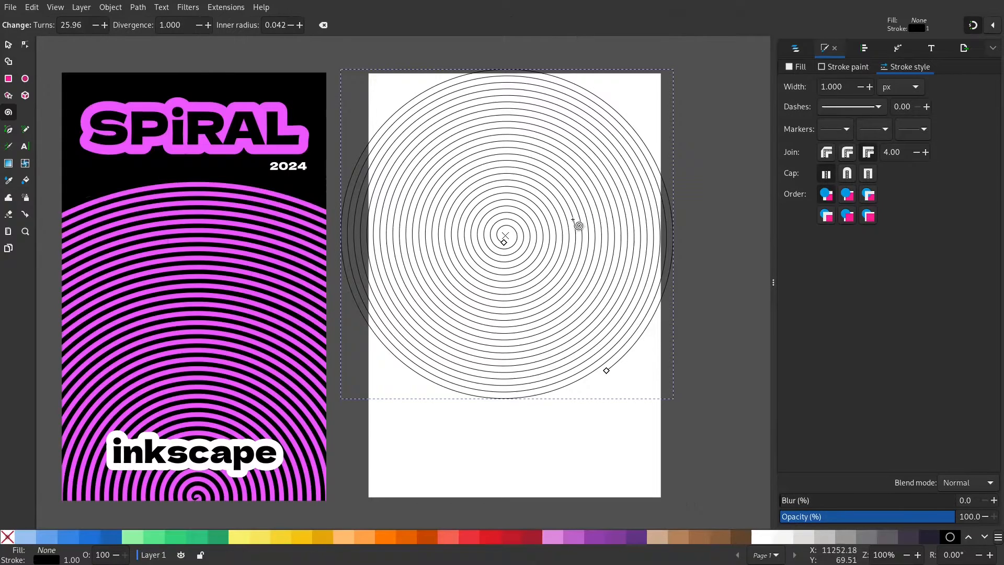
text(8.000)
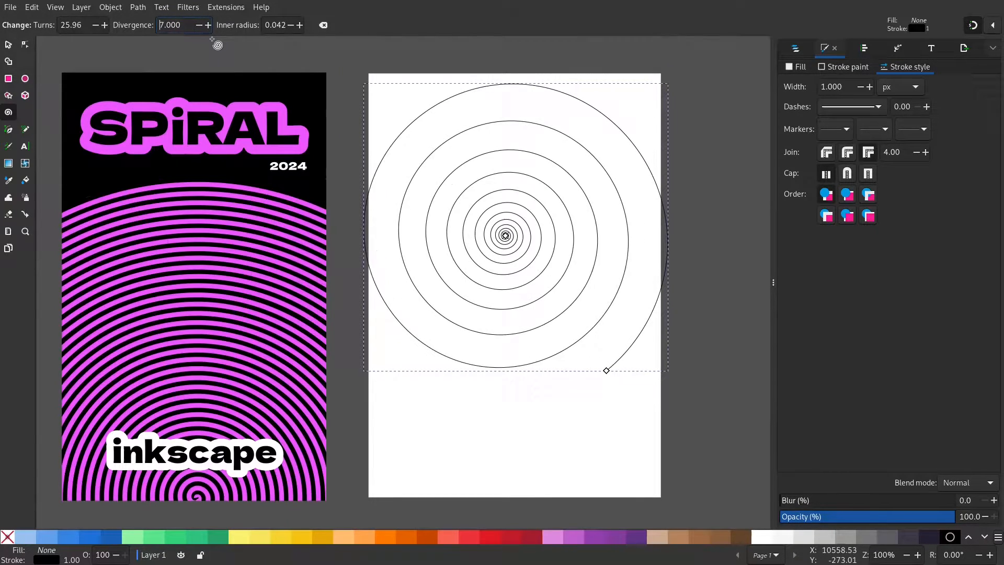
text(10.000)
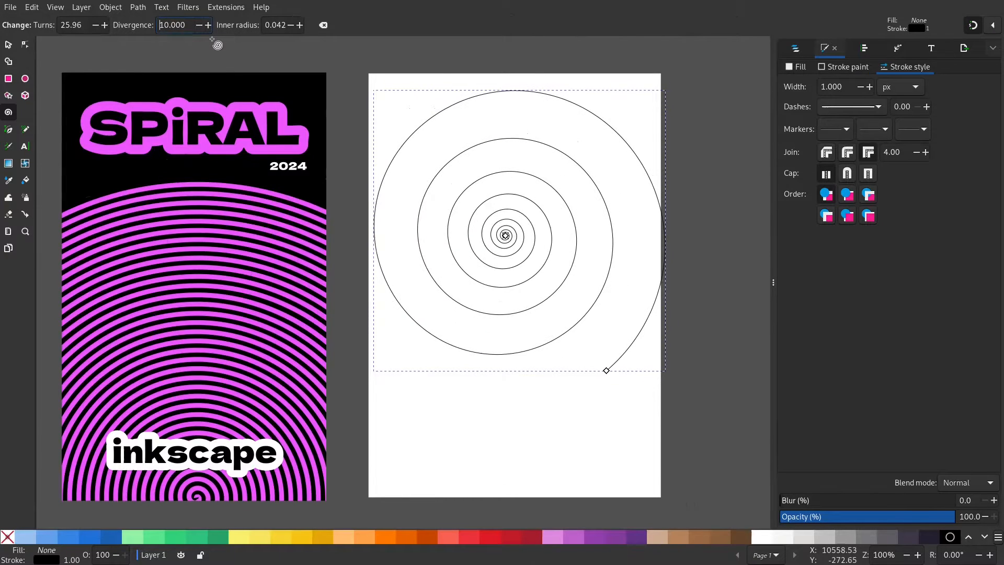
text(18.000)
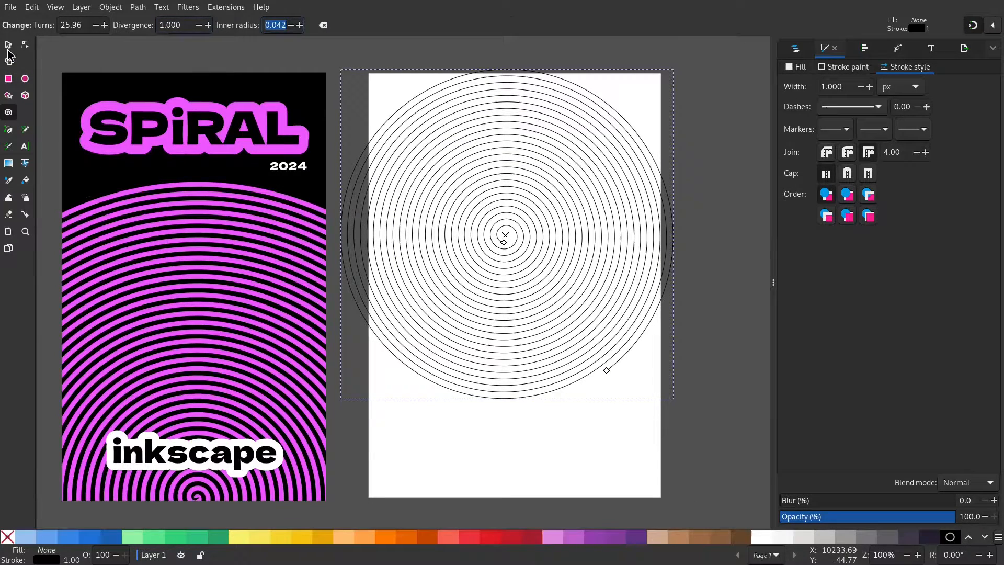
- Give the spiral an 8 px stroke, then scale it up beyond the rectangle with stroke width 20
click(7, 44)
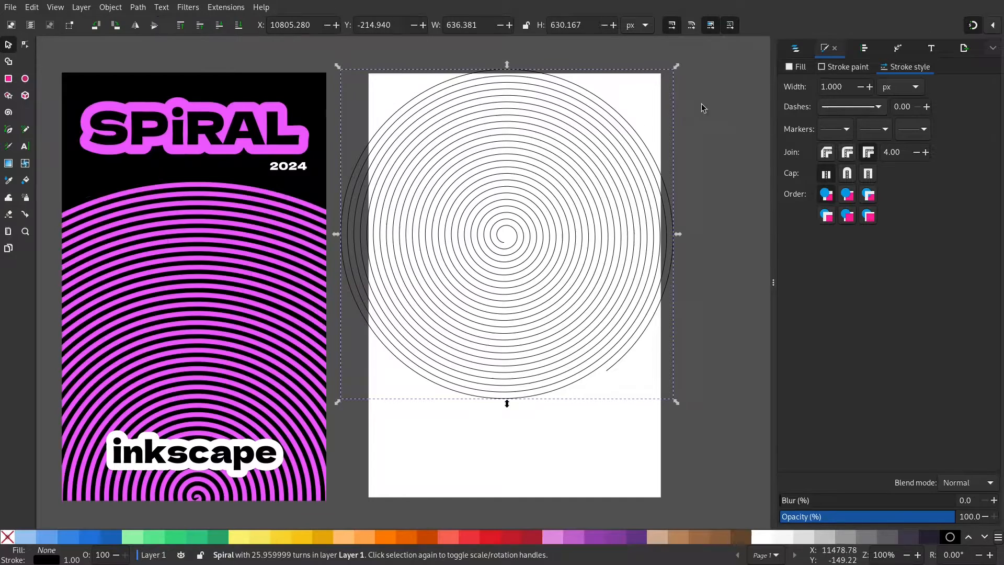
text(8)
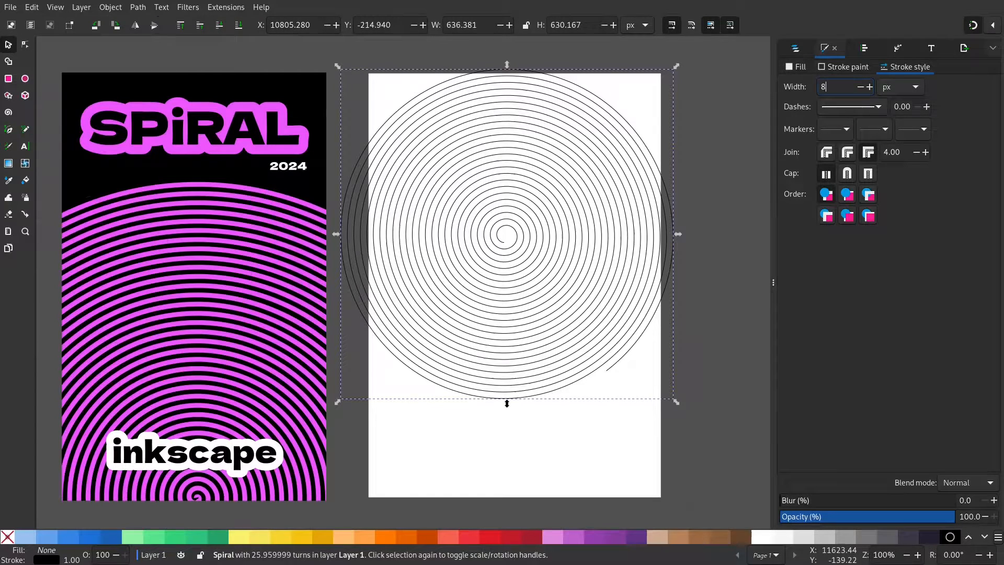
key(Return)
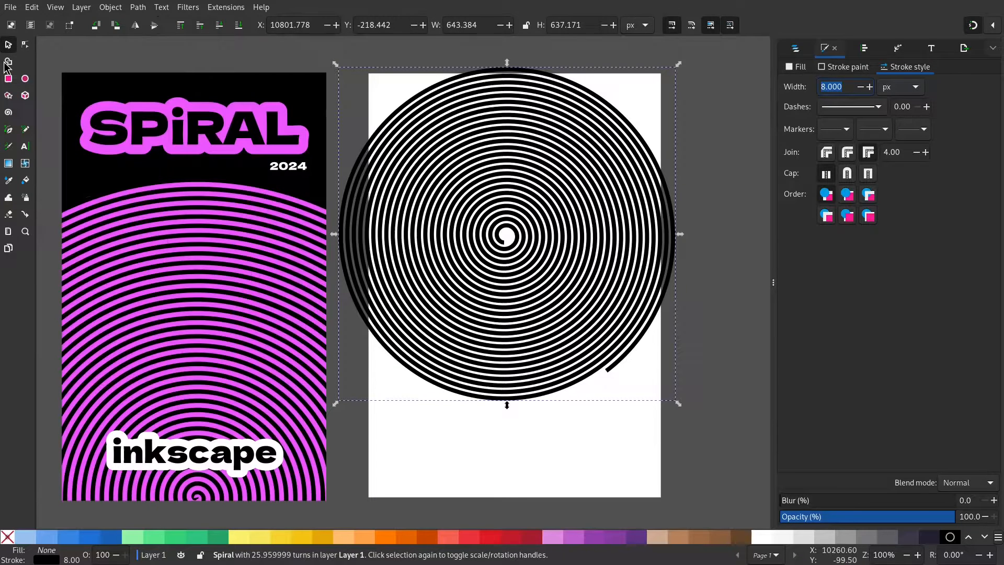
scroll(down, 3)
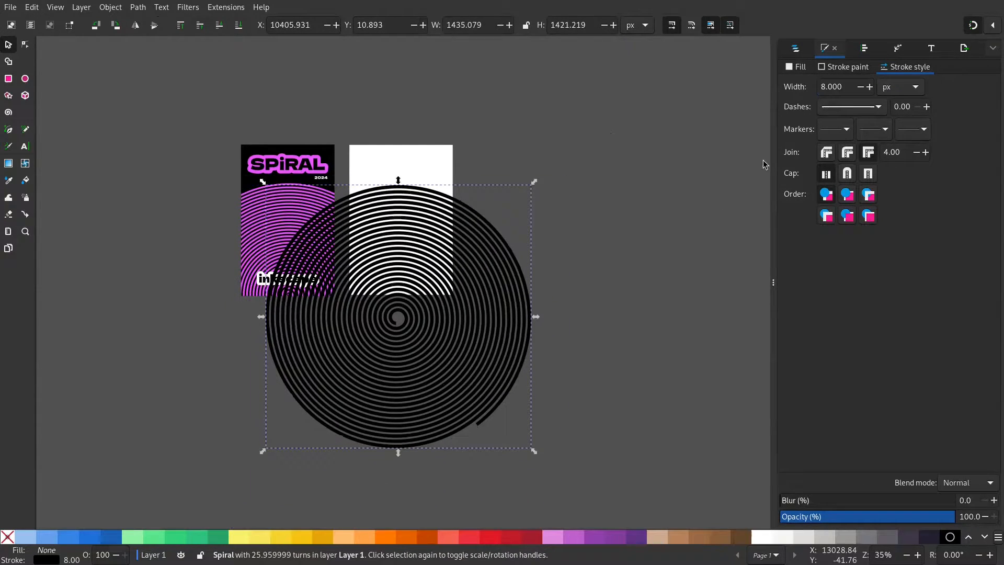
text(206.676)
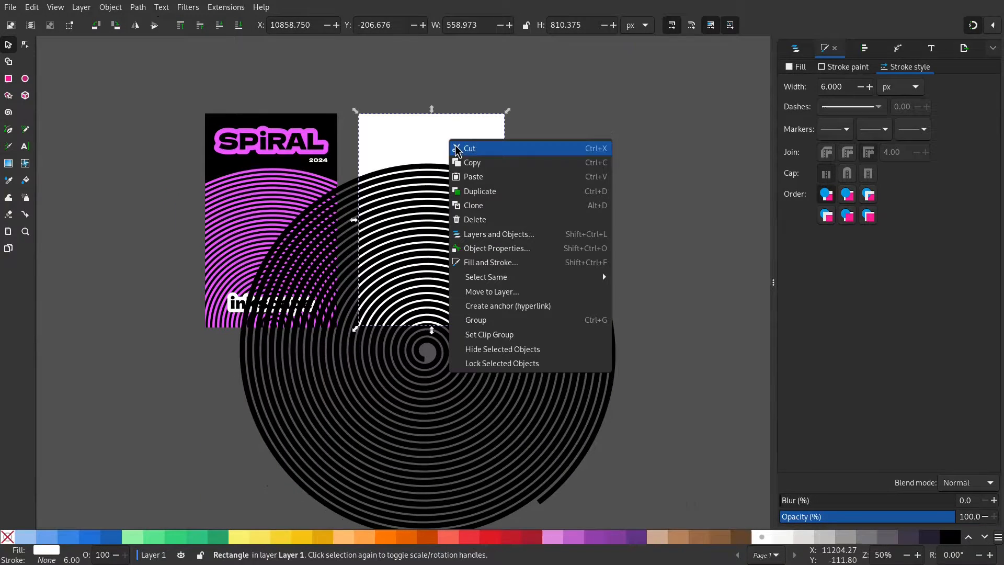
- Convert the spiral's stroke to a path and clip it to the white rectangle
click(552, 303)
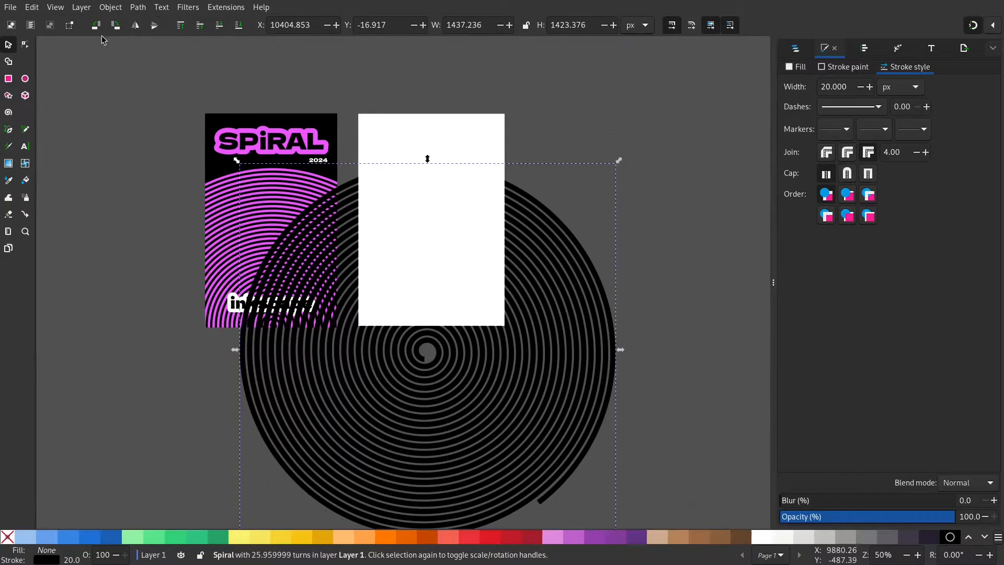
click(138, 7)
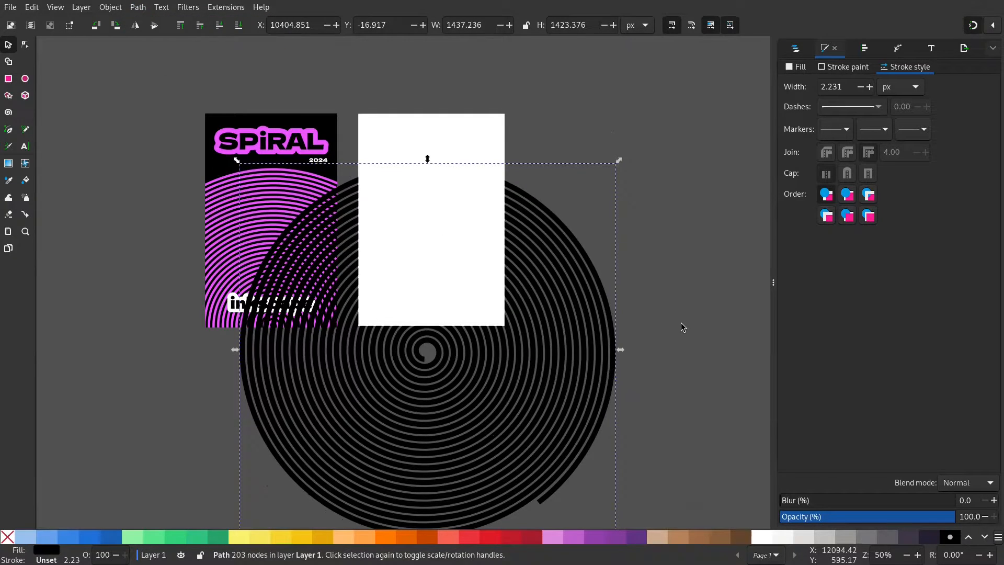
mouse_move(489, 132)
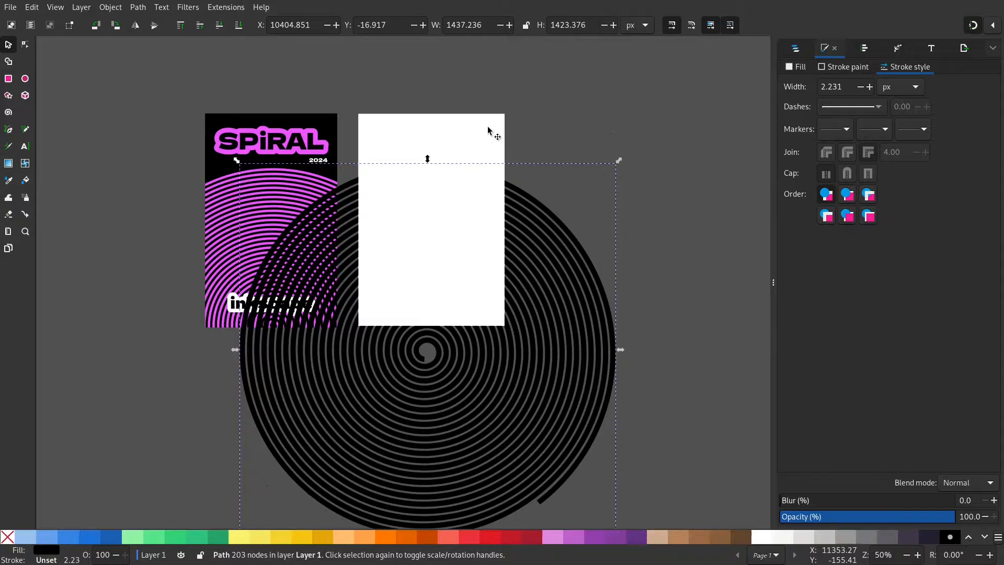
mouse_move(590, 113)
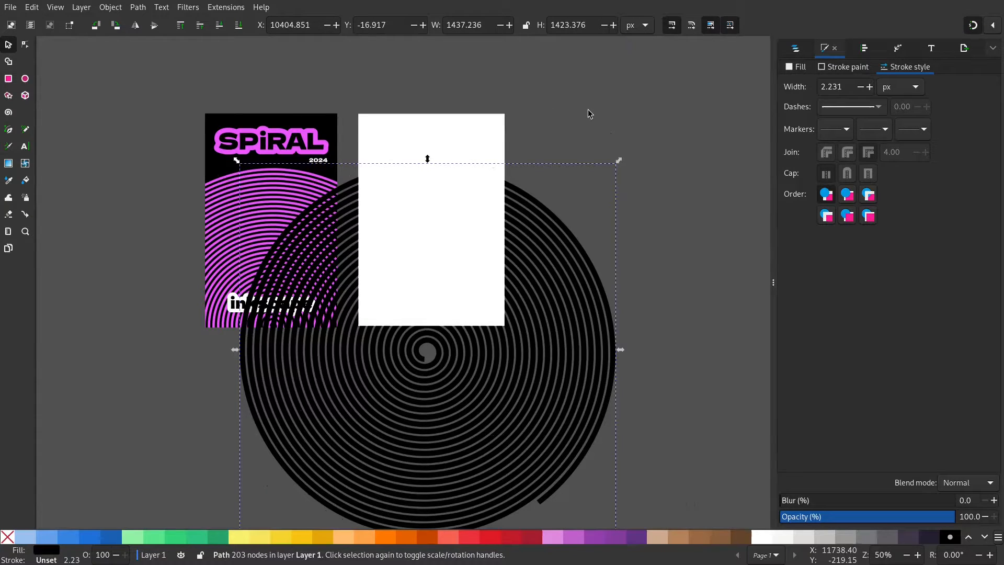
mouse_move(478, 130)
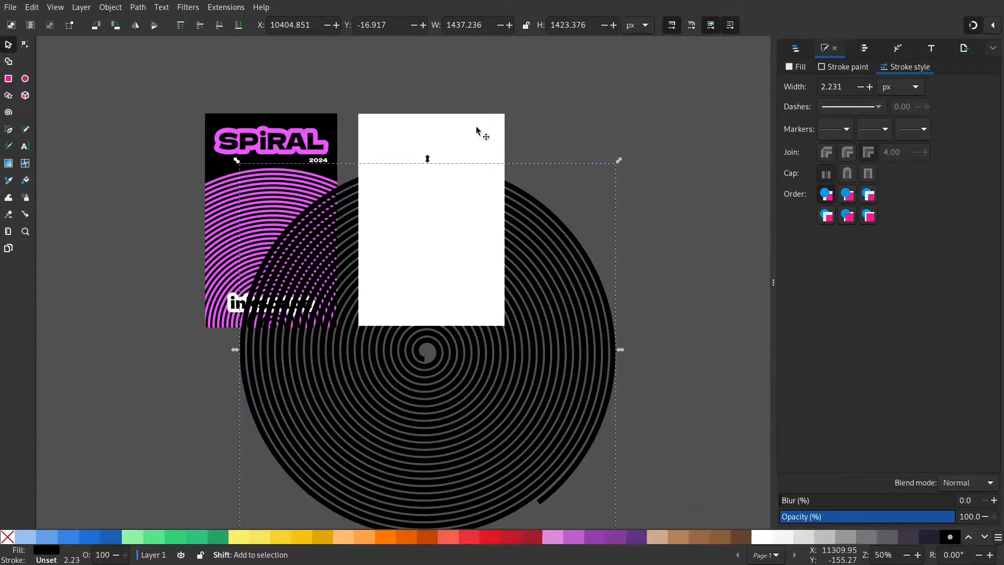
click(138, 6)
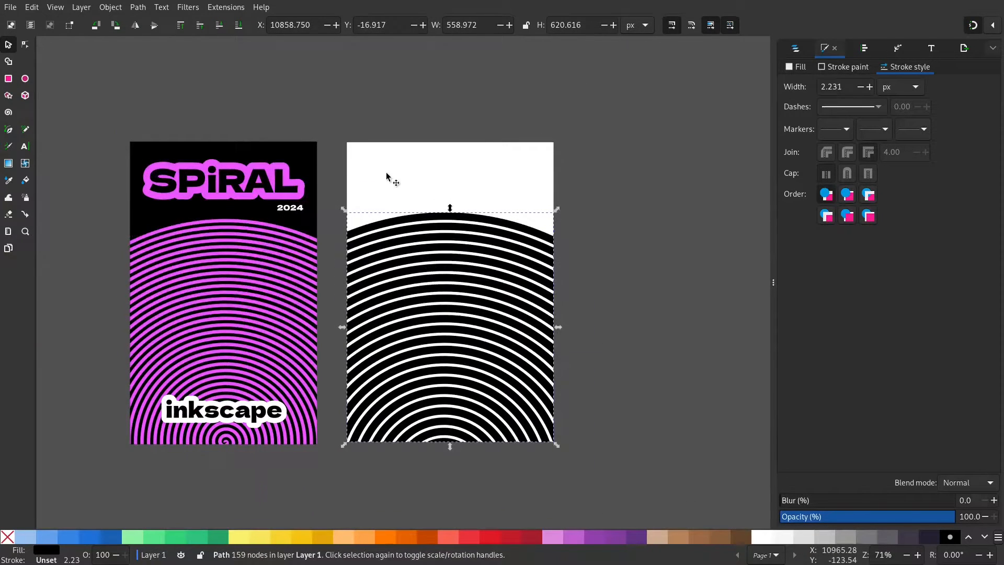
- Add the SPIRAL title text and move it onto the poster's top area
click(25, 145)
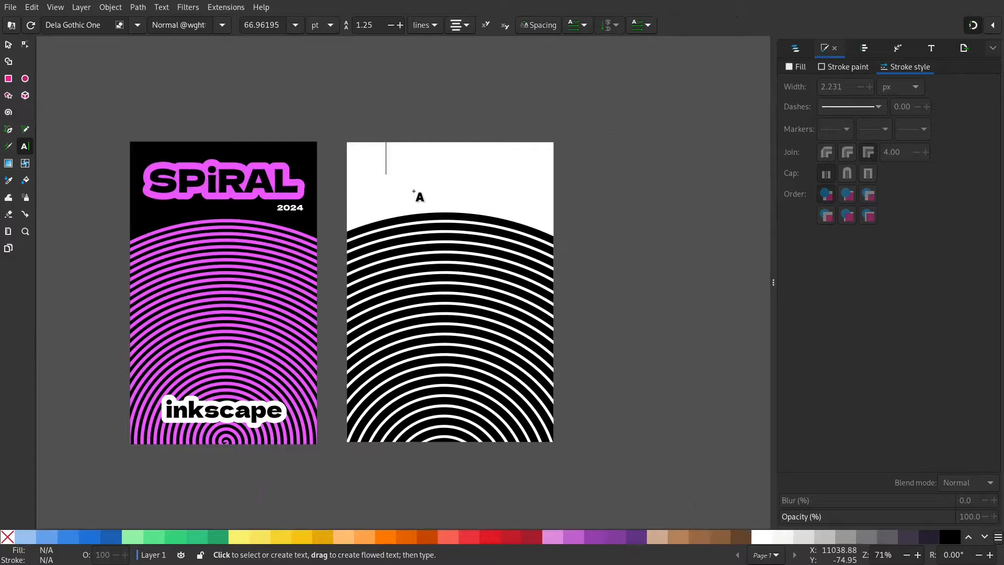
text(SPIRAL)
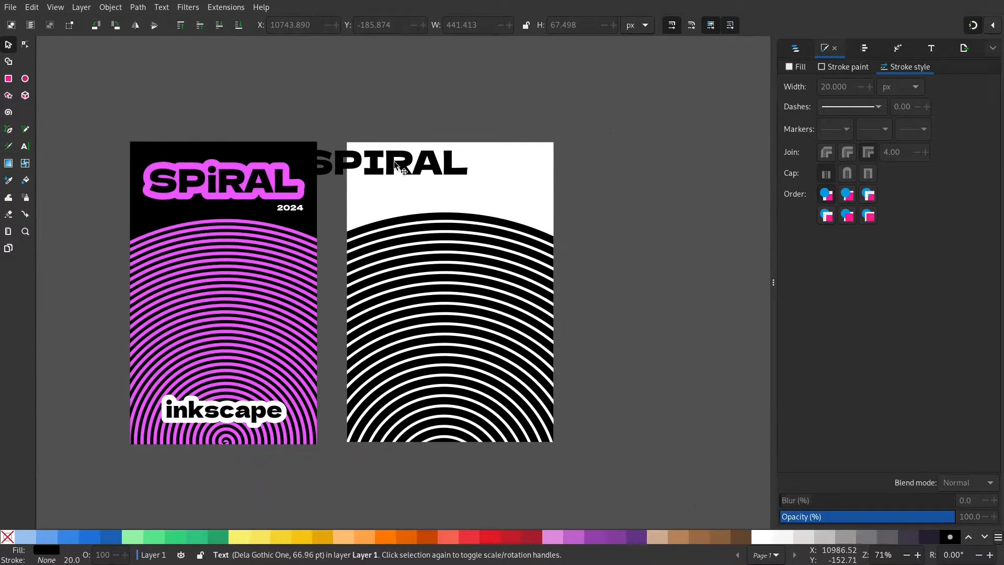
drag(390, 163, 449, 175)
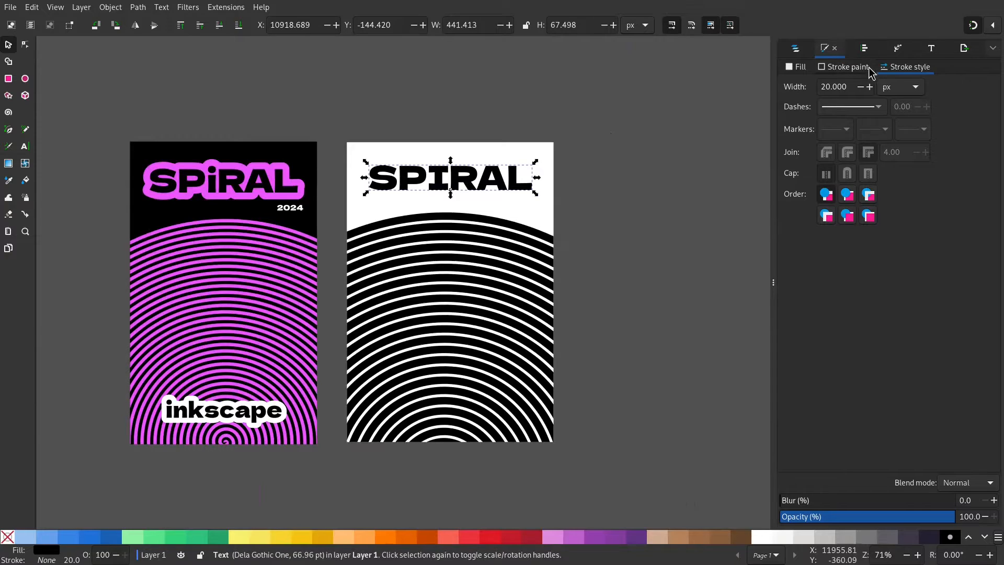
- Confirm the title's Dela Gothic One font and bring up the Align and Distribute panel
click(931, 48)
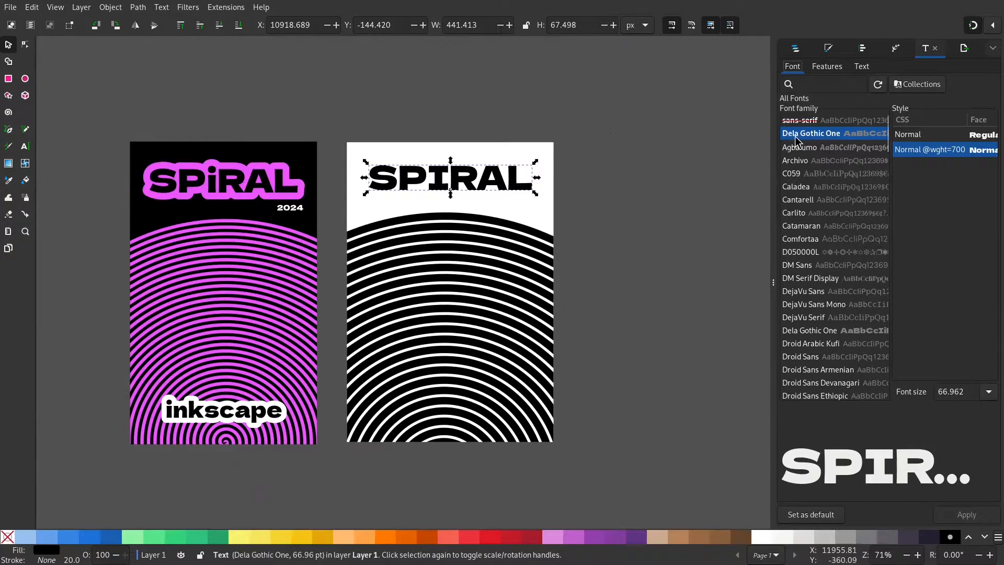
click(451, 180)
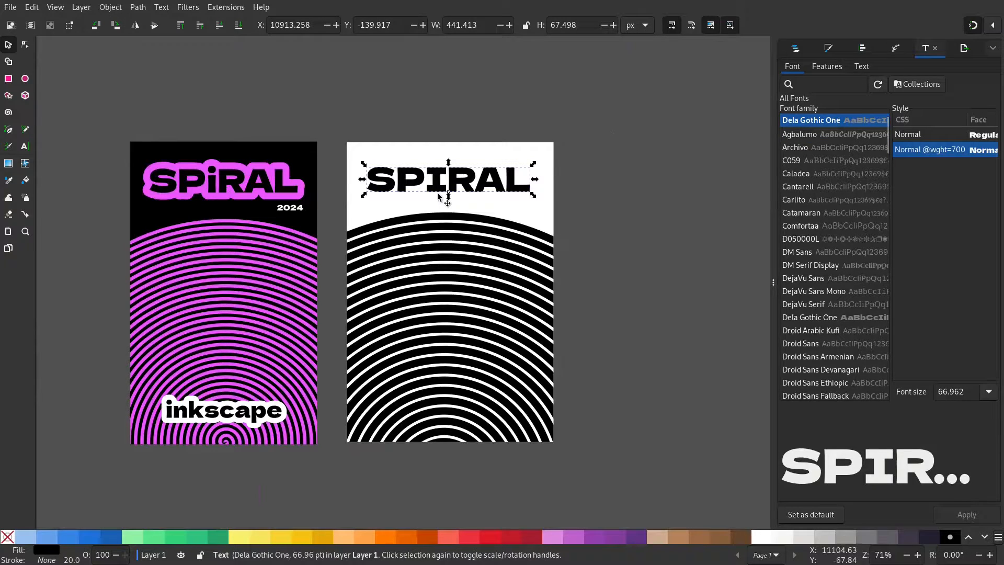
mouse_move(762, 492)
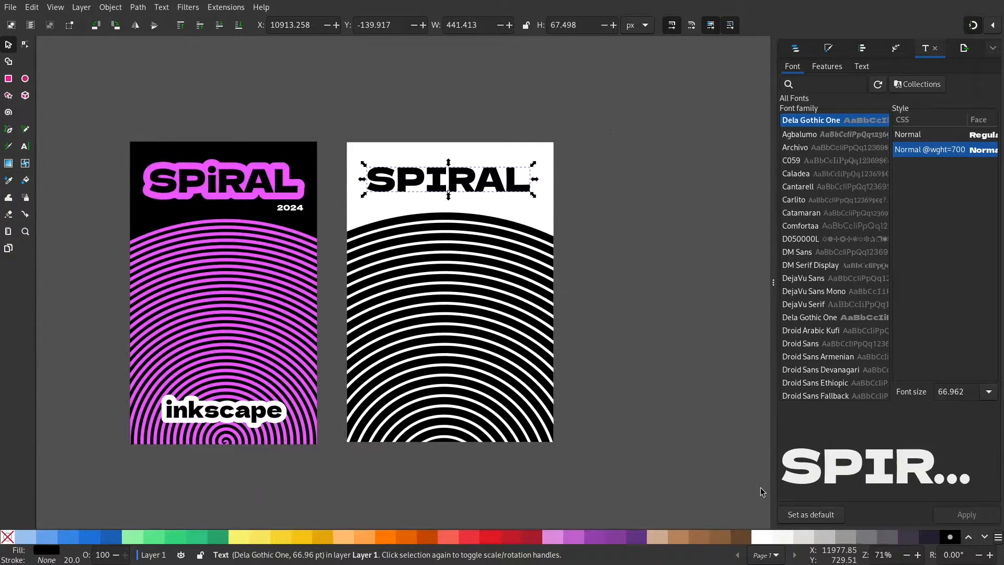
click(862, 48)
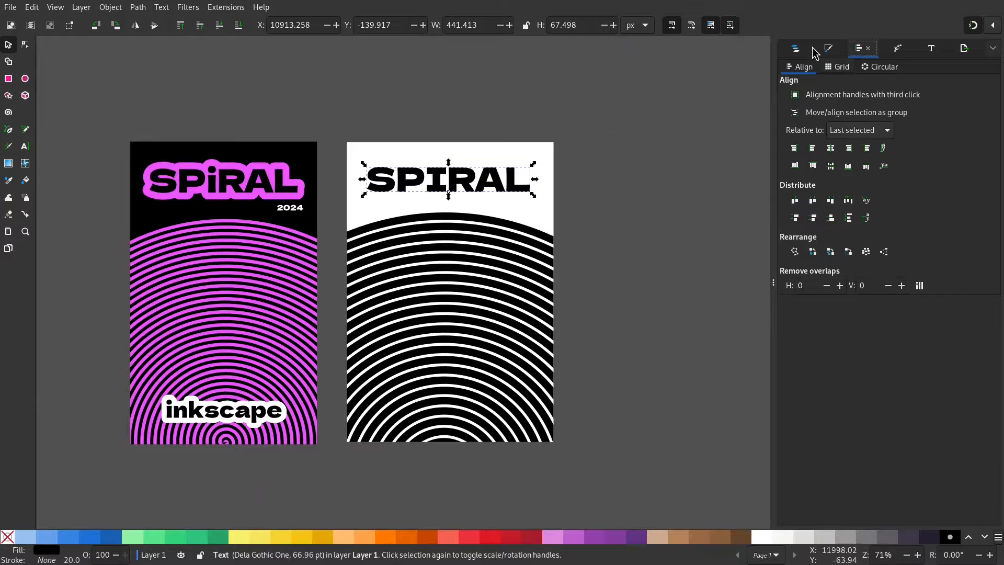